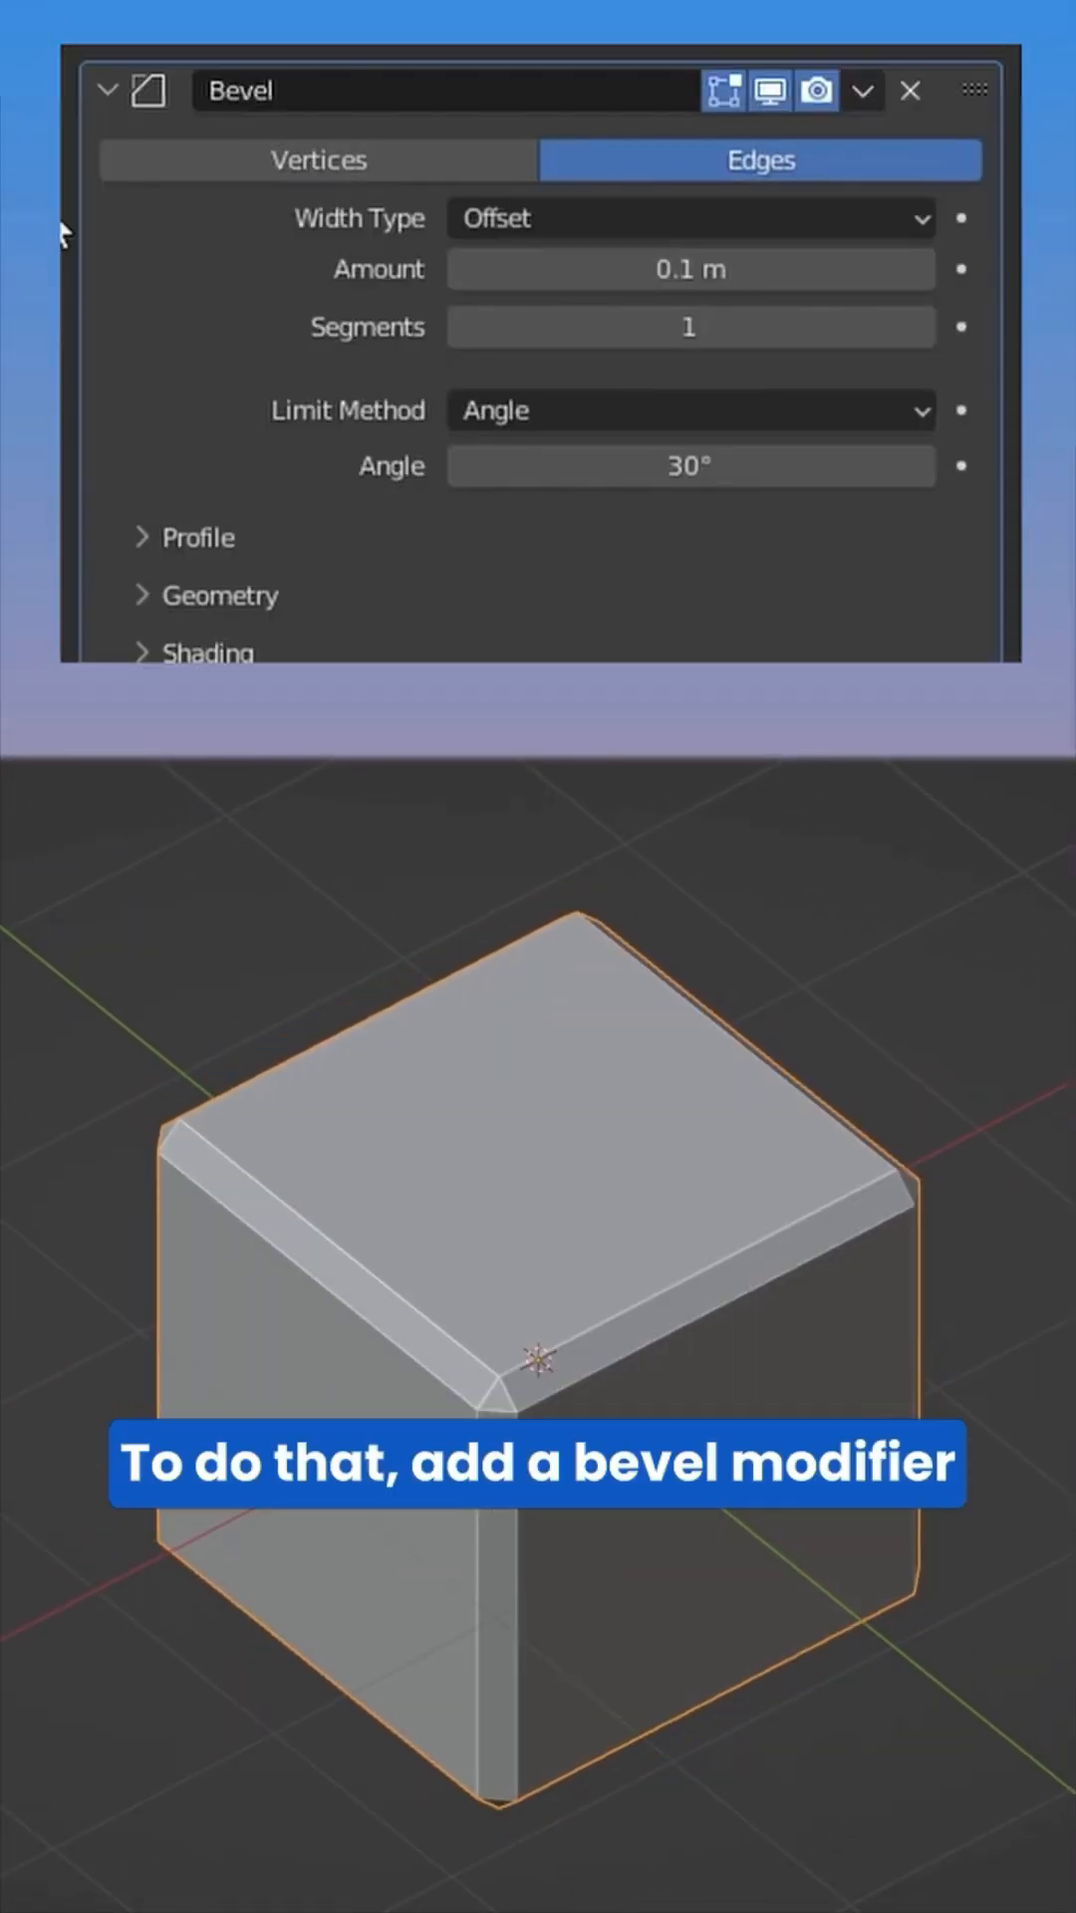
# - Add a Bevel modifier to the cube: edges, 0.1 m offset, 1 segment, Angle limit
pyautogui.click(690, 410)
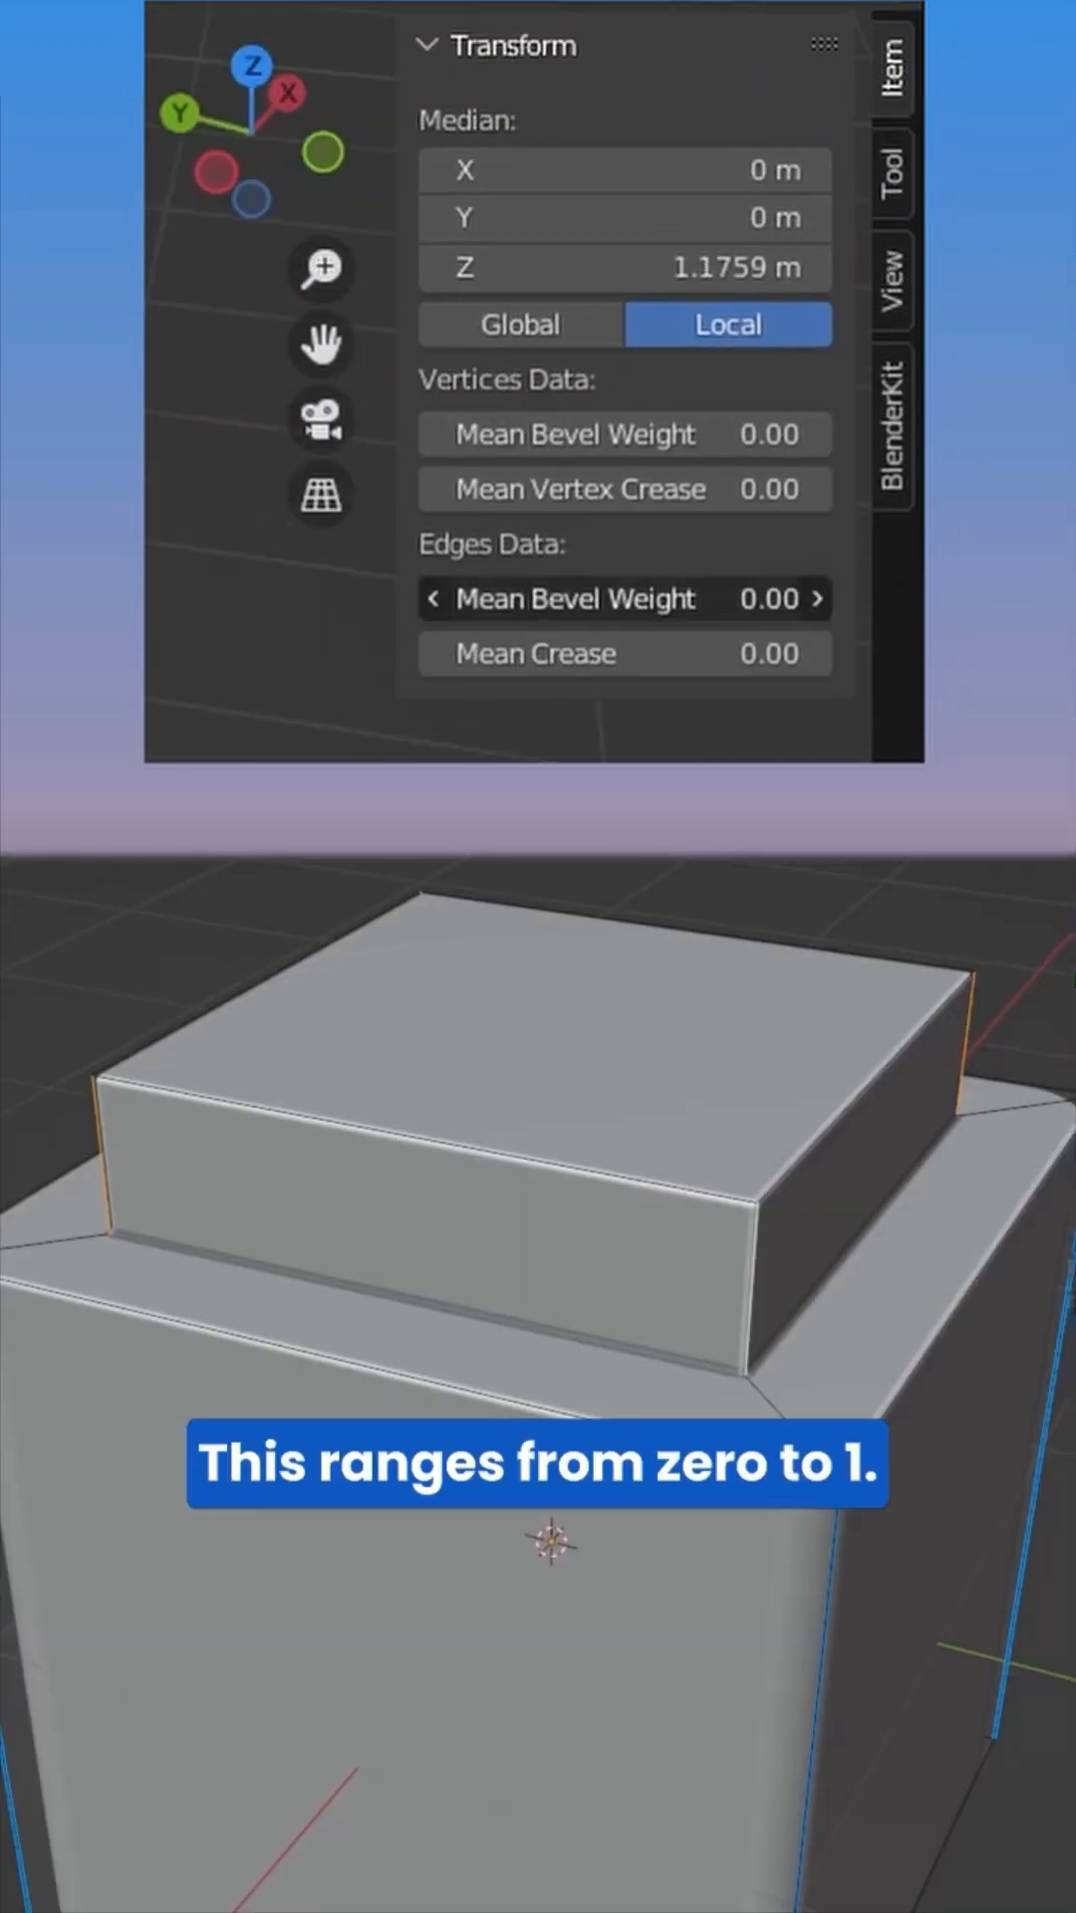
# - Set the selected edges' Mean Bevel Weight to 0.76 to round the top block's corners
pyautogui.moveTo(550, 597); pyautogui.dragTo(757, 598)
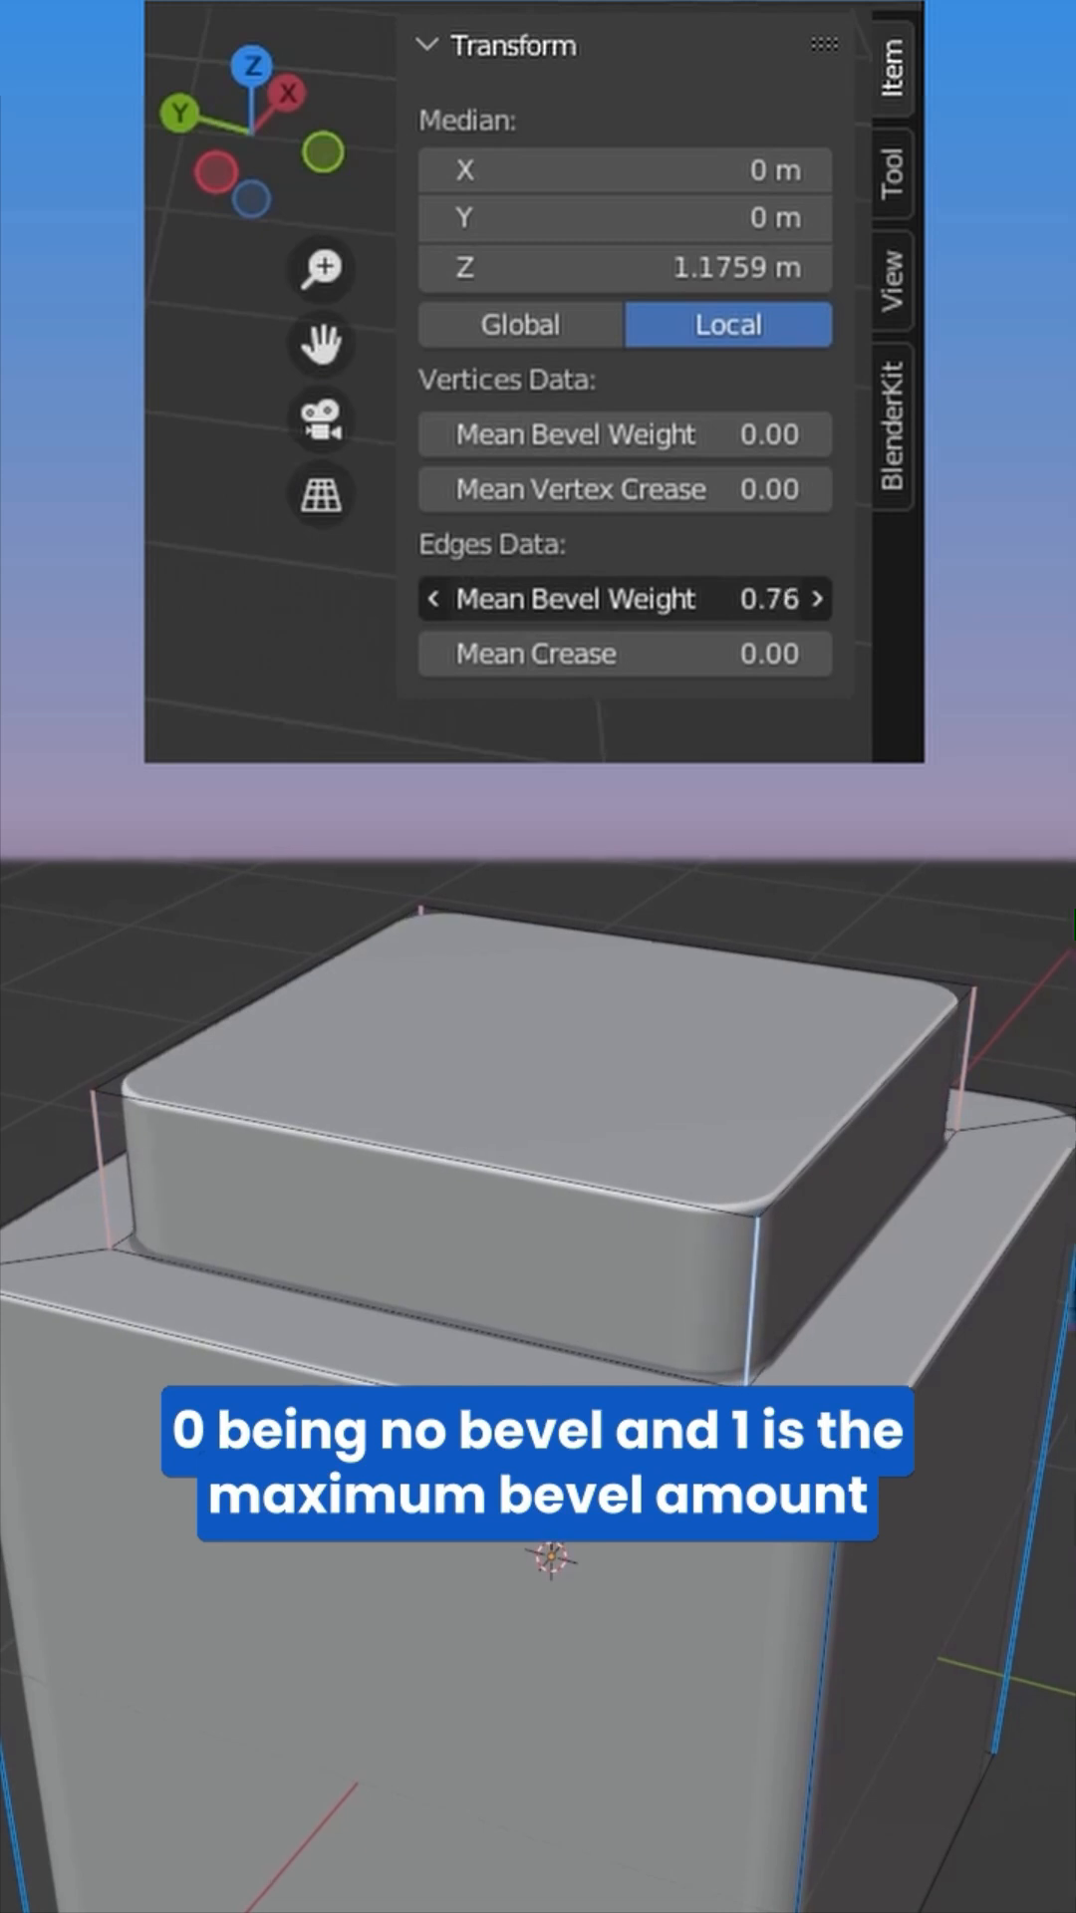